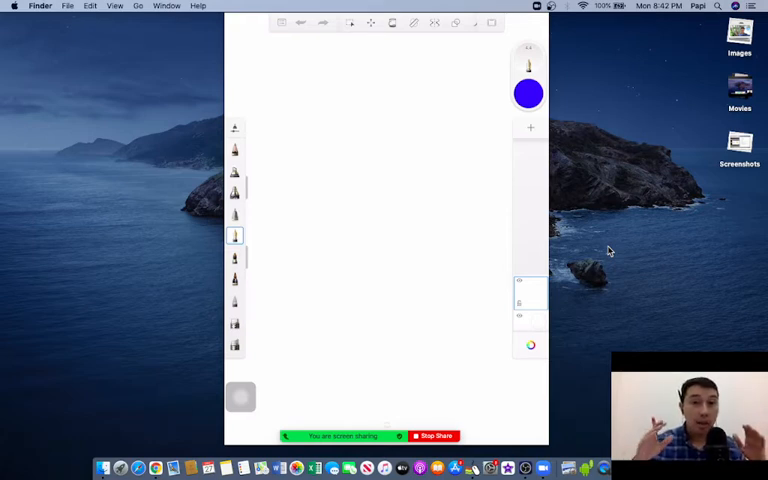
{"action": "mouse_move", "coordinate": [536, 36]}
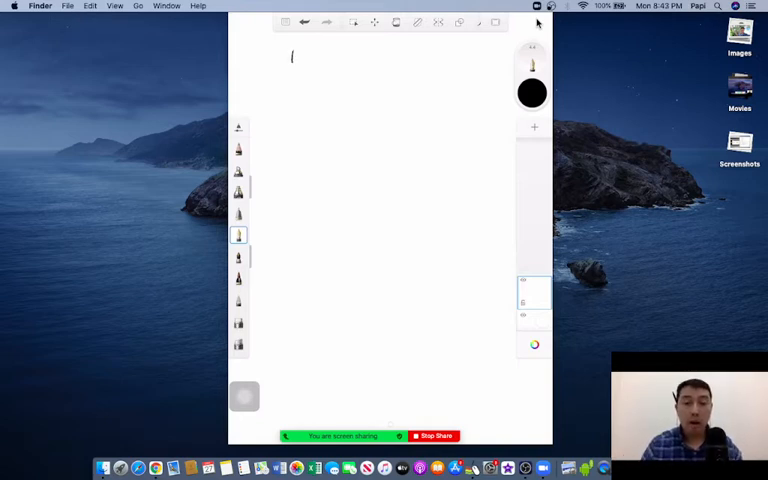
- Write a circled '1' in black at the top left to start section one
{"action": "left_click_drag", "start_coordinate": [288, 50], "coordinate": [296, 64]}
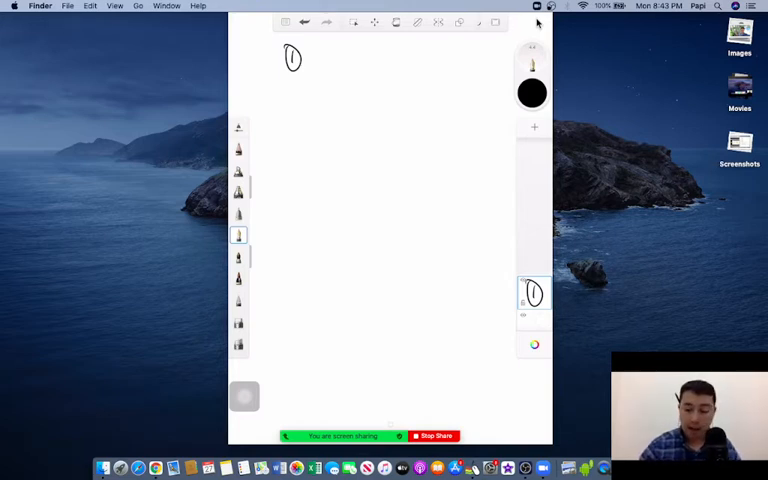
- Write the High Ticket Closer title, then draw the first boxes of the flow in blue
{"action": "left_click_drag", "start_coordinate": [308, 56], "coordinate": [322, 58]}
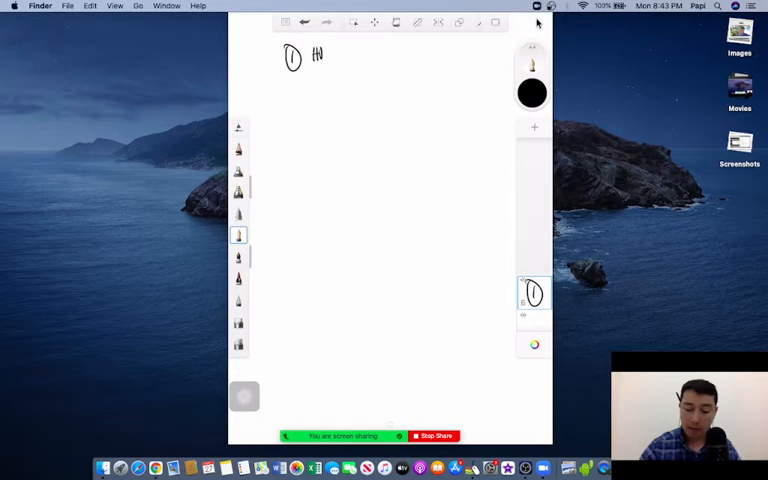
{"action": "left_click_drag", "start_coordinate": [330, 56], "coordinate": [360, 56]}
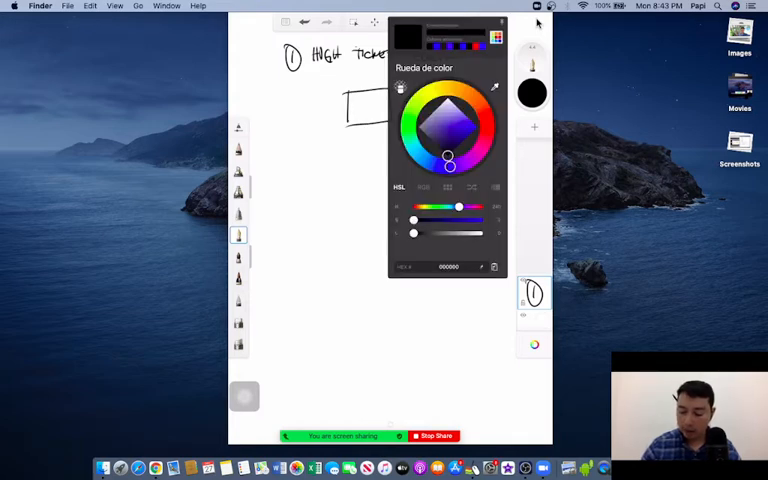
{"action": "left_click", "coordinate": [476, 128]}
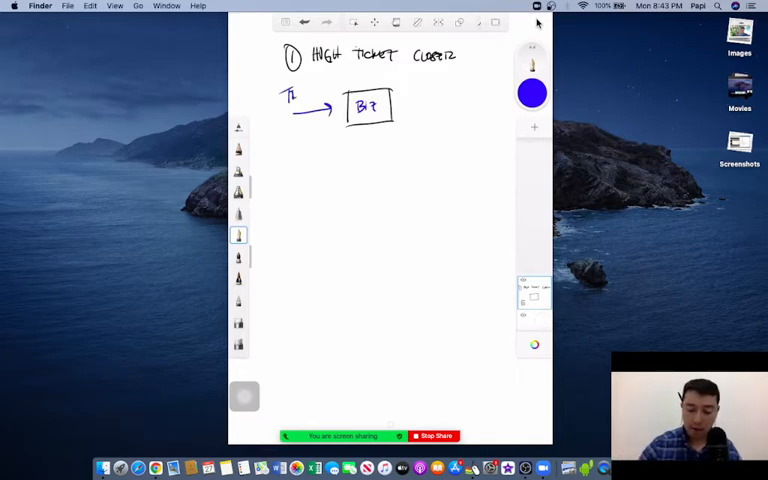
{"action": "type", "text": "RAP"}
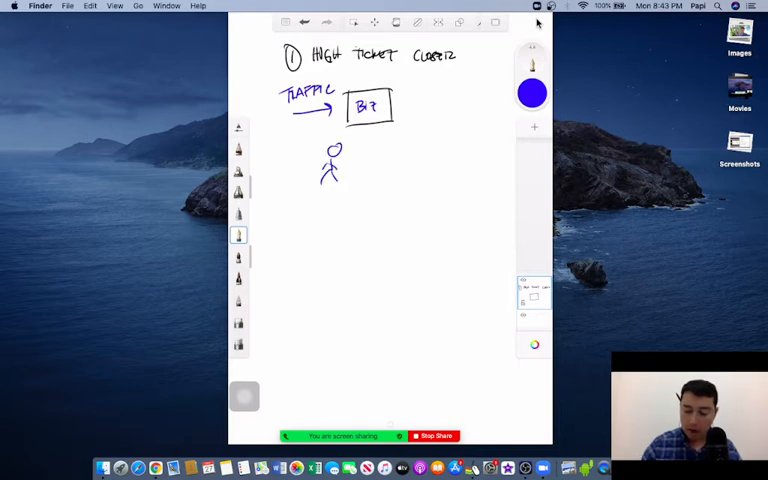
{"action": "left_click_drag", "start_coordinate": [396, 104], "coordinate": [424, 104]}
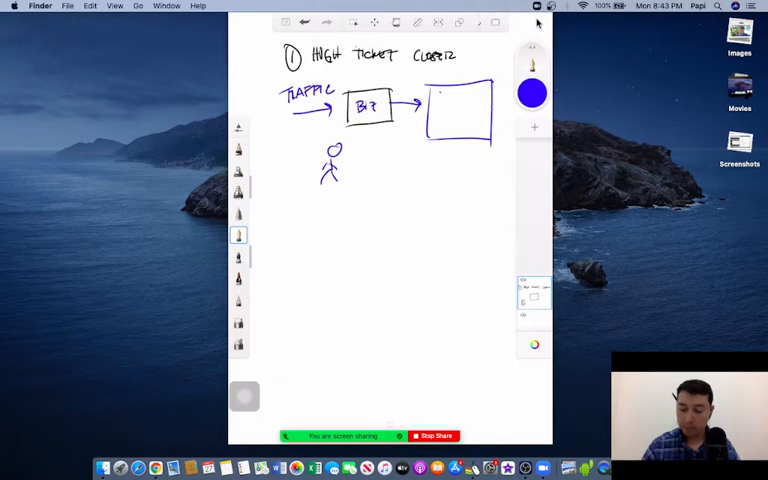
- Label the Phone Data box and connect the stick figure and boxes with arrows, ending in black ink
{"action": "type", "text": "PHONE DATA"}
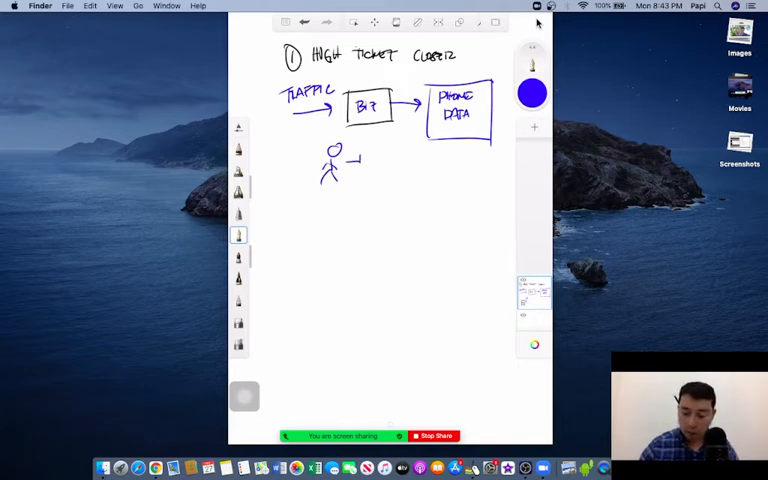
{"action": "left_click_drag", "start_coordinate": [360, 164], "coordinate": [362, 130]}
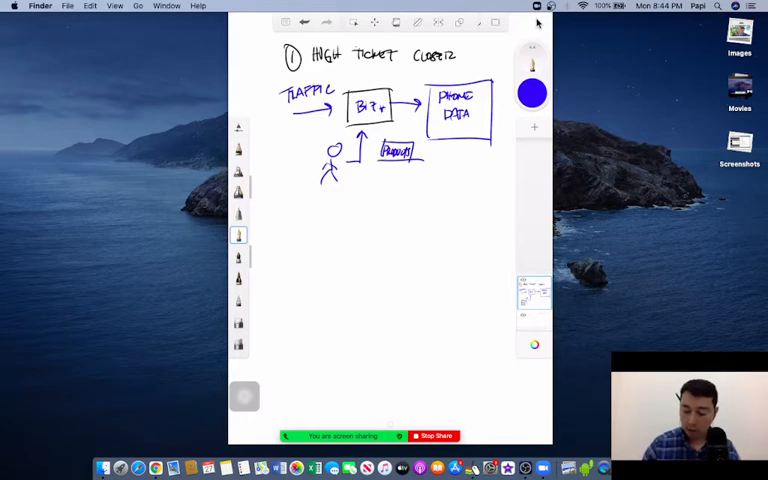
{"action": "left_click_drag", "start_coordinate": [420, 170], "coordinate": [456, 150]}
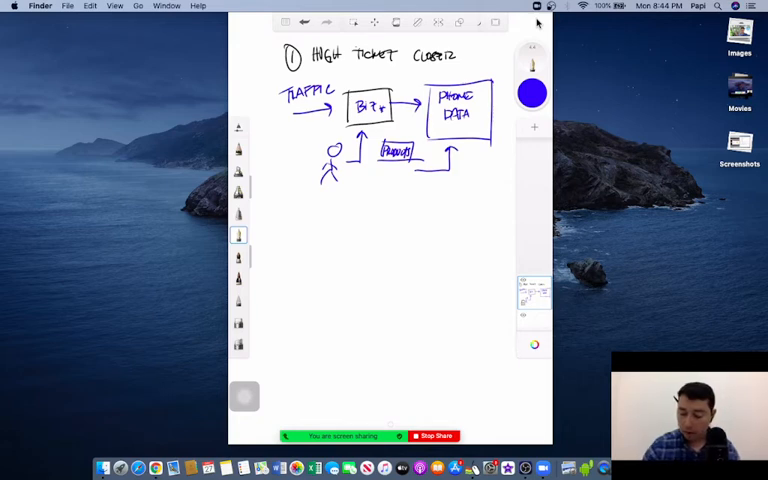
{"action": "left_click", "coordinate": [532, 92]}
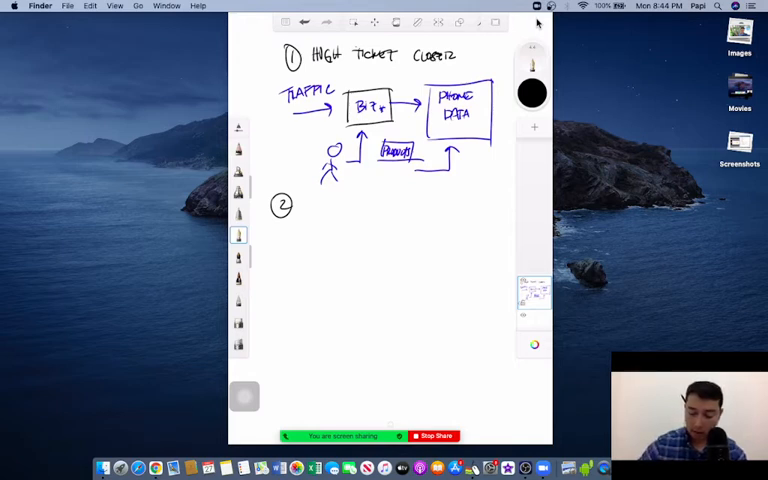
- Write the 'Agency Model' heading with 'Model' underlined
{"action": "left_click_drag", "start_coordinate": [304, 210], "coordinate": [316, 204]}
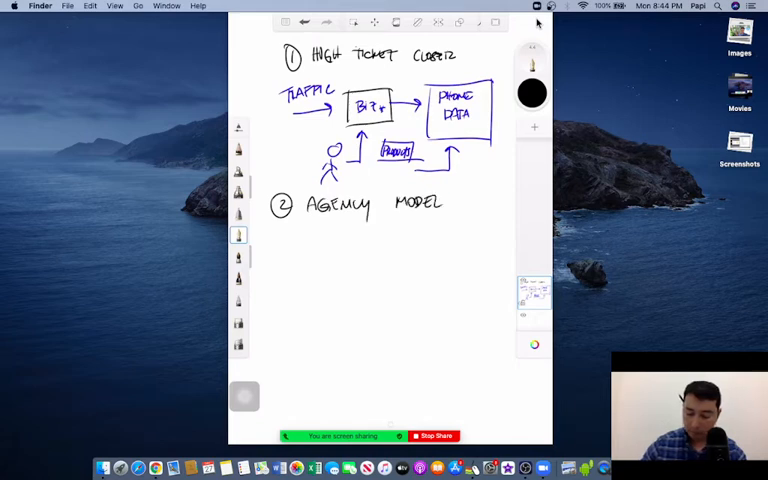
{"action": "left_click_drag", "start_coordinate": [398, 216], "coordinate": [444, 216]}
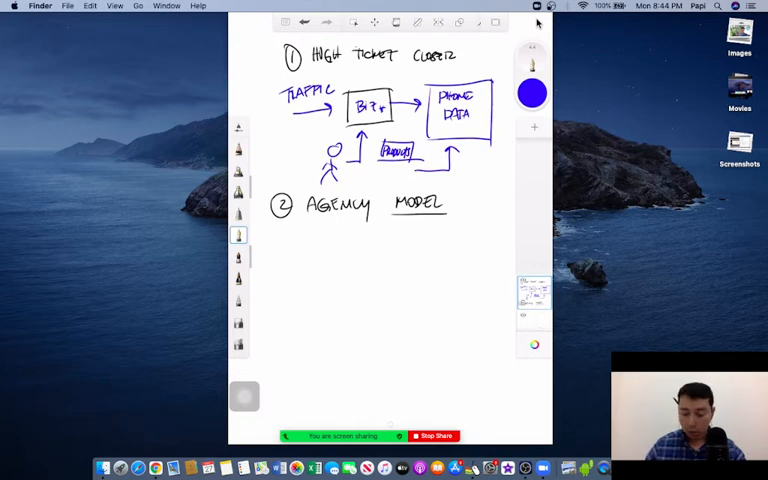
- List Facebook Ads, Google Ads and Instagram in blue with an arrow toward a box beside them
{"action": "left_click_drag", "start_coordinate": [302, 232], "coordinate": [312, 238]}
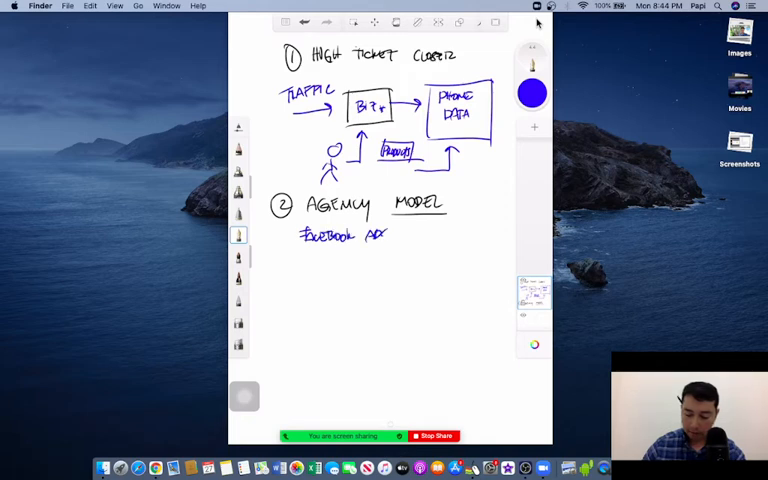
{"action": "left_click_drag", "start_coordinate": [300, 258], "coordinate": [328, 262]}
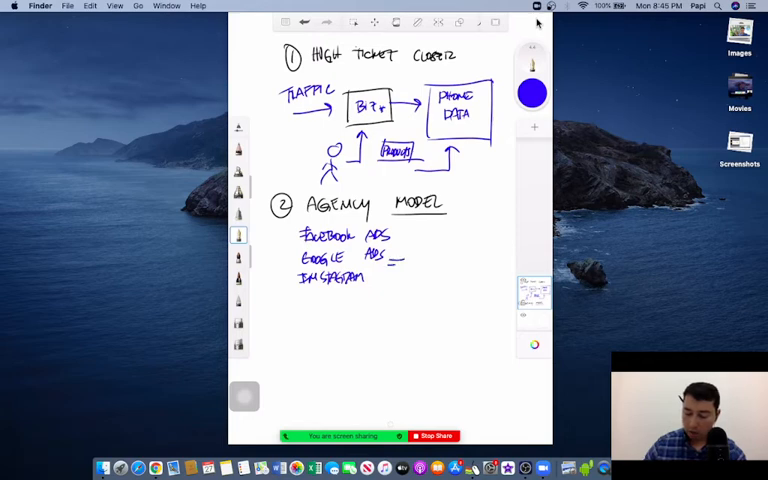
{"action": "left_click_drag", "start_coordinate": [400, 260], "coordinate": [444, 256]}
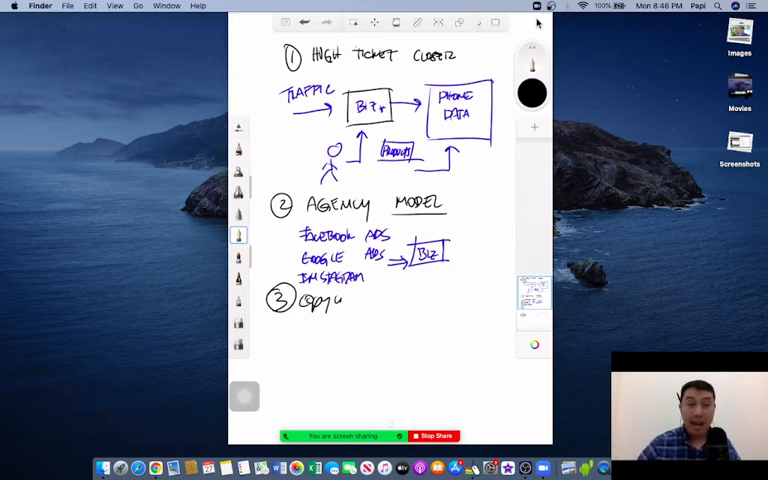
- Switch the ink to blue after writing section 3 'Copywriting'
{"action": "left_click", "coordinate": [532, 92]}
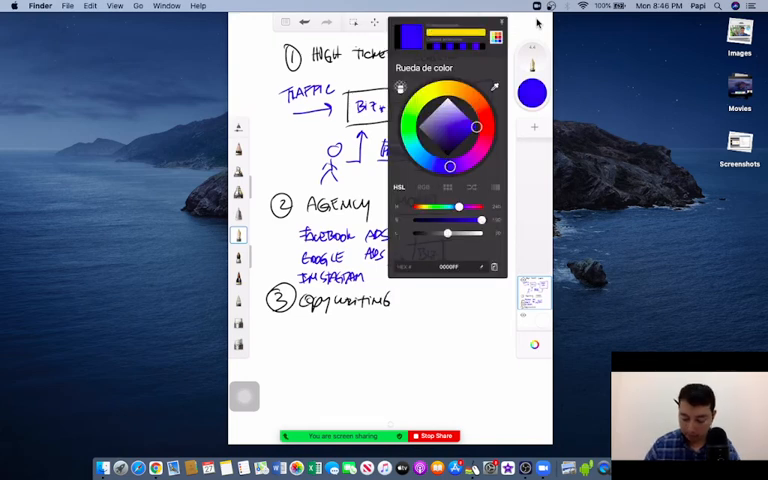